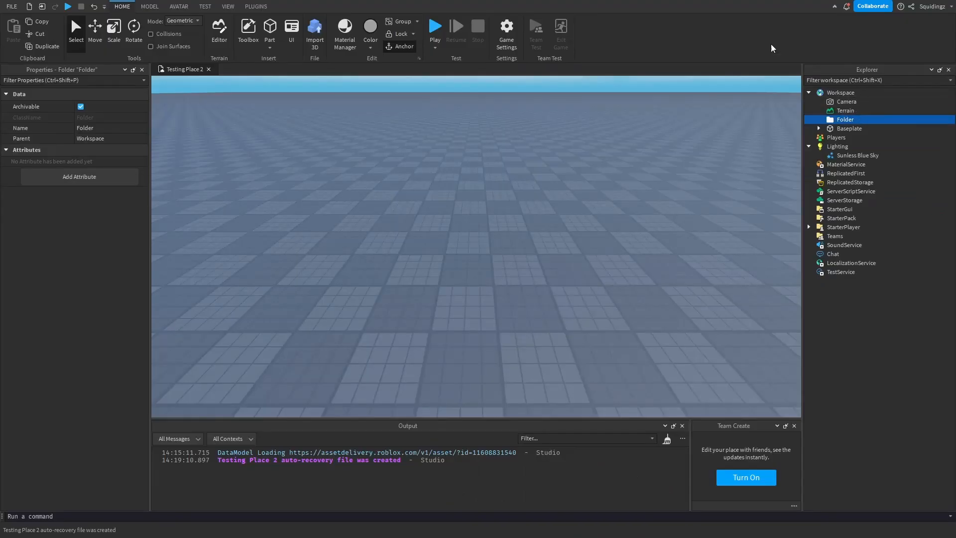
Step: Name the folder Teleporter and its two parts Teleporter and Location, duplicating the first part
text(Teleport)
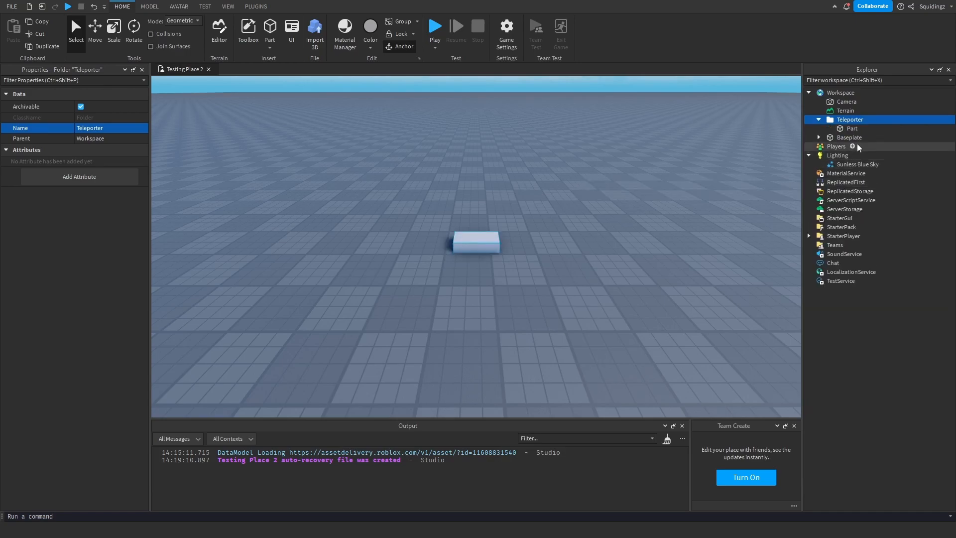
key(ctrl+d)
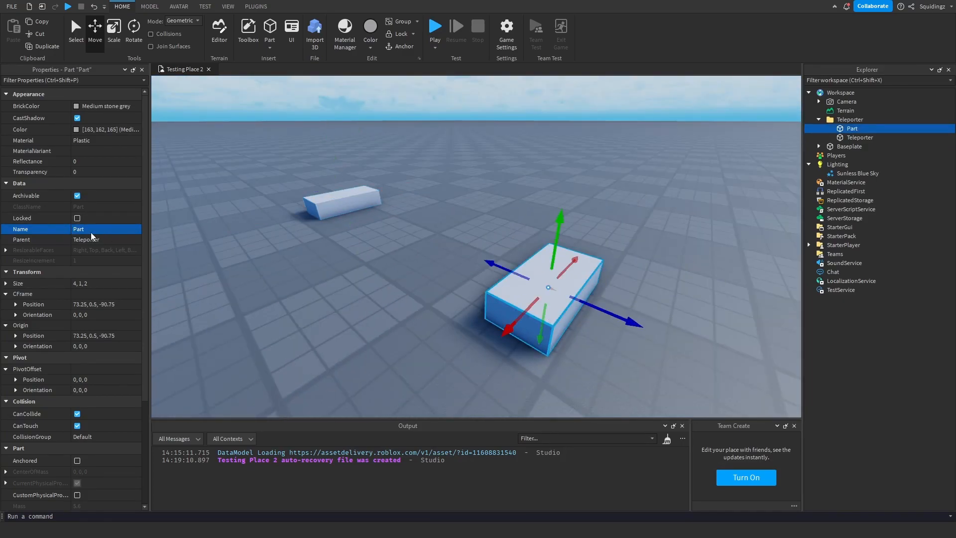
text(Location)
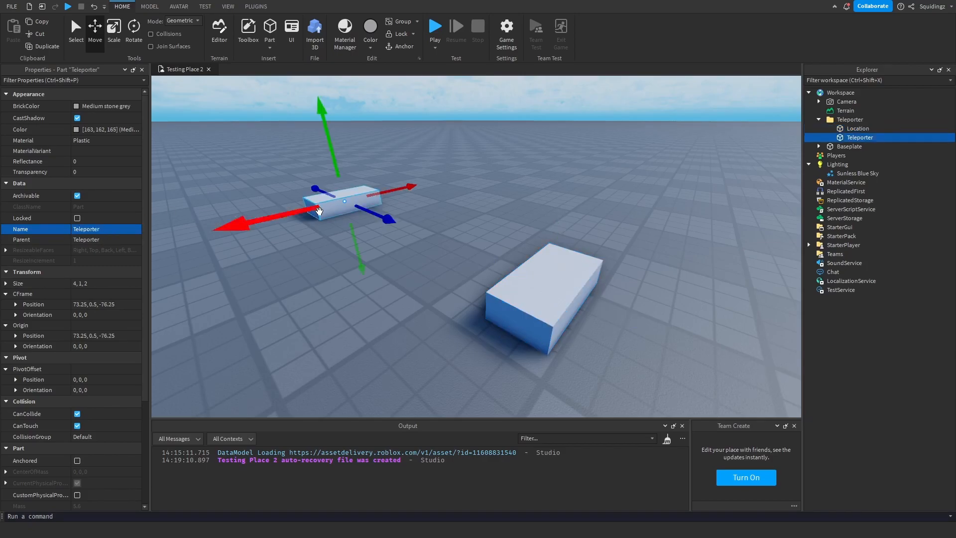
Step: Scale the Teleporter part into a tall wall with Transparency 0.5 and anchor Location
click(114, 29)
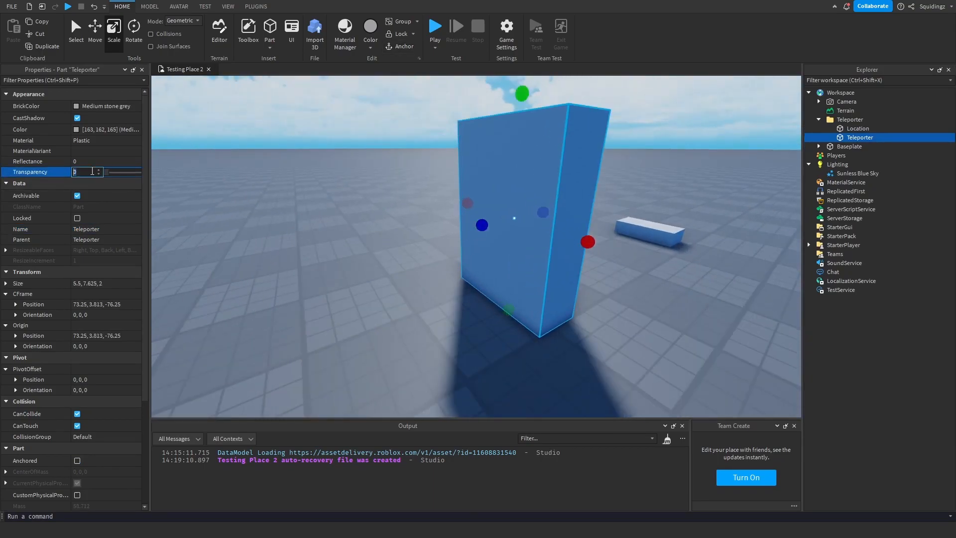
text(0.5)
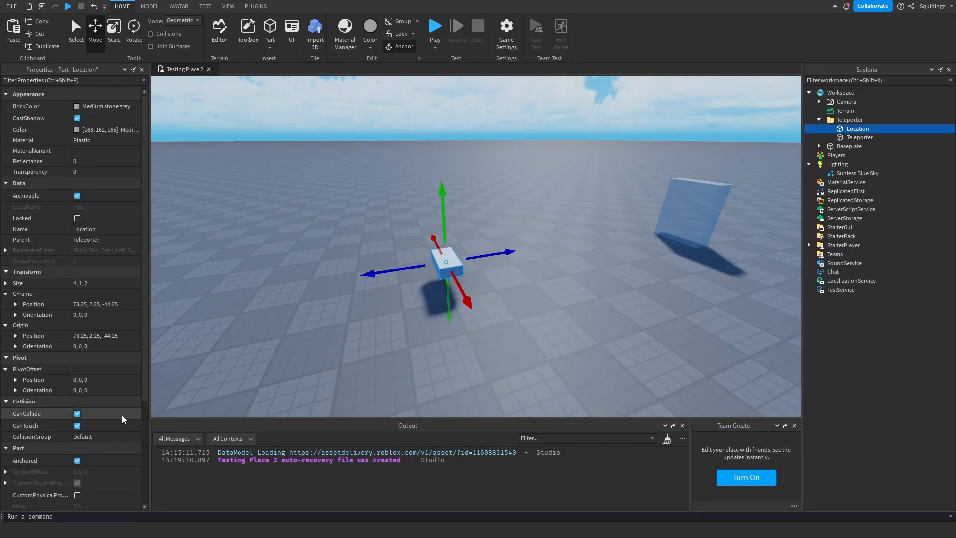
click(76, 414)
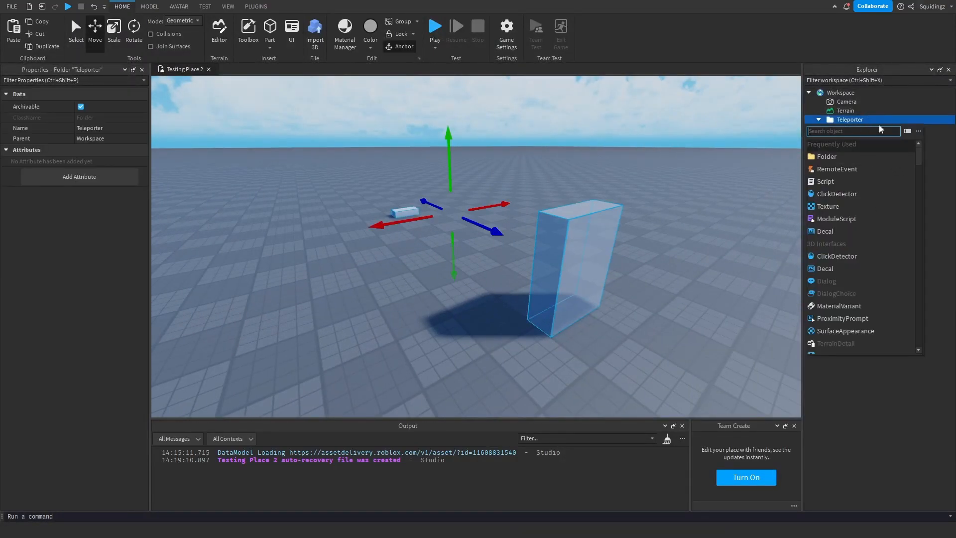
Step: Insert a script named TeleportScript into the Teleporter folder
click(827, 181)
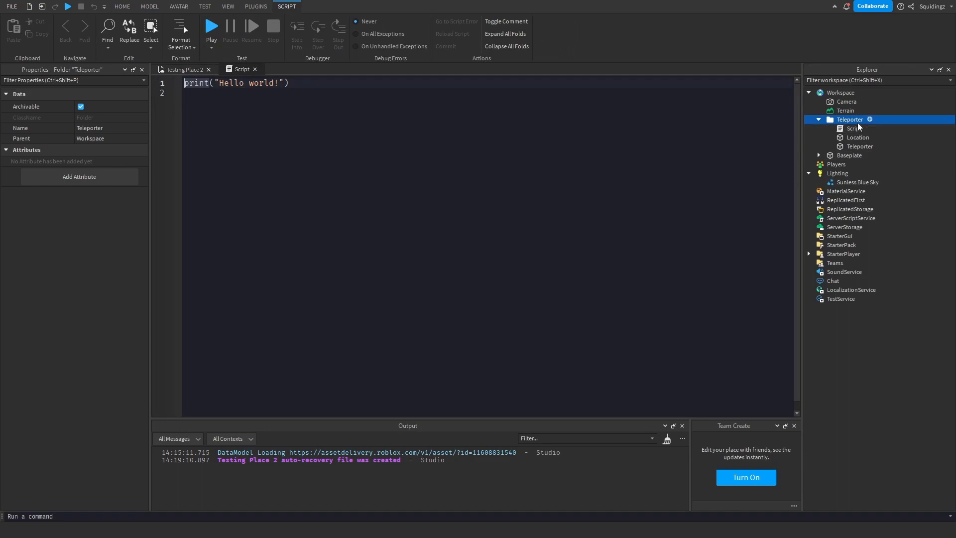
click(853, 128)
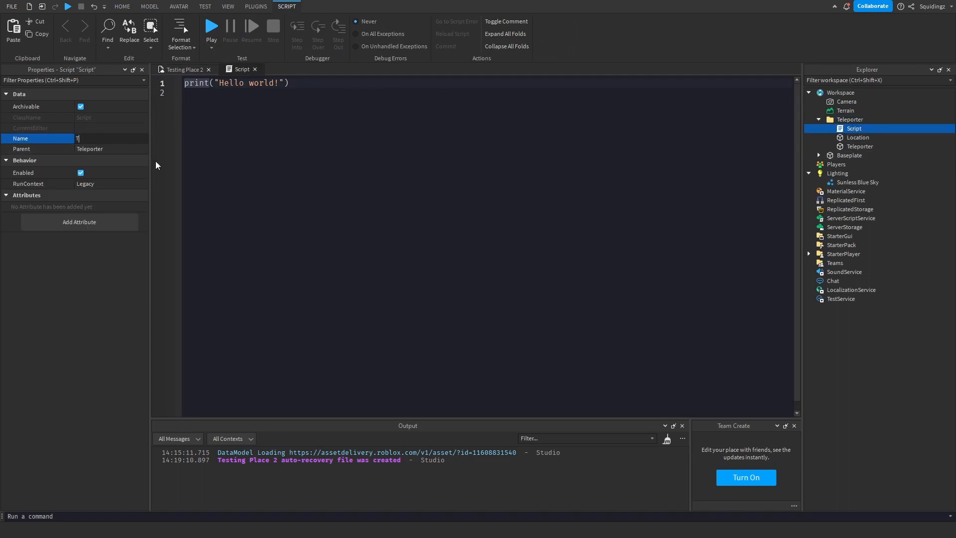
text(TeleportScript)
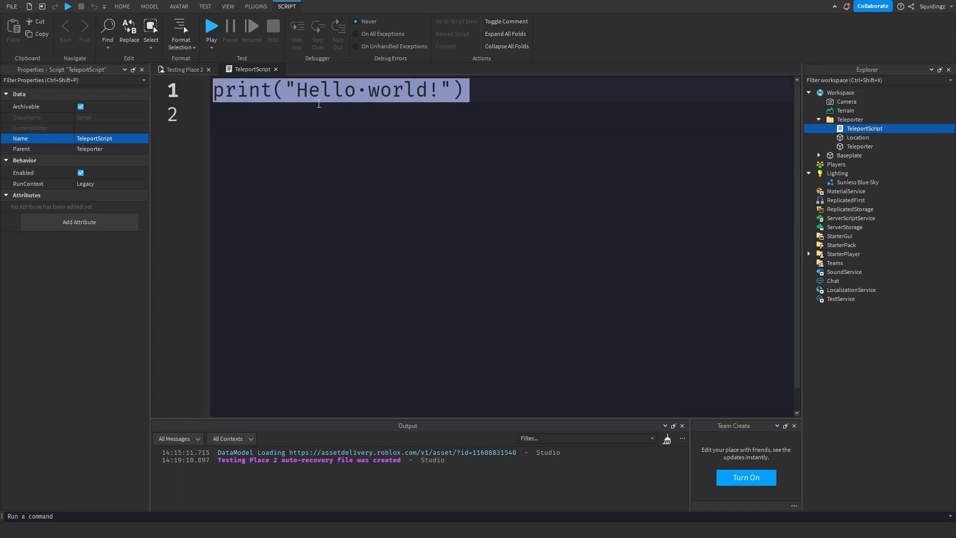
Step: Declare local location and teleporter variables from script.Parent.Location and script.Parent.Teleporter
text(local l)
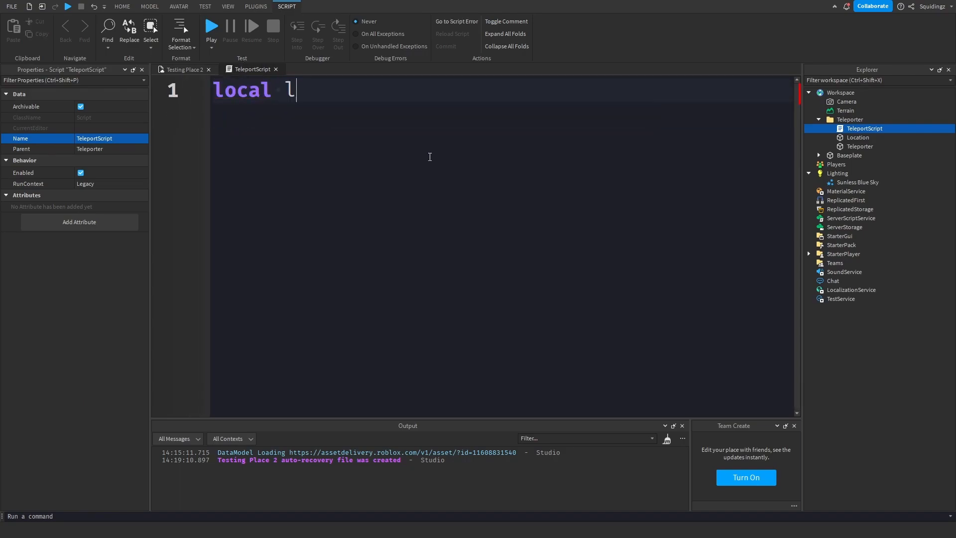
text(ocation = sc)
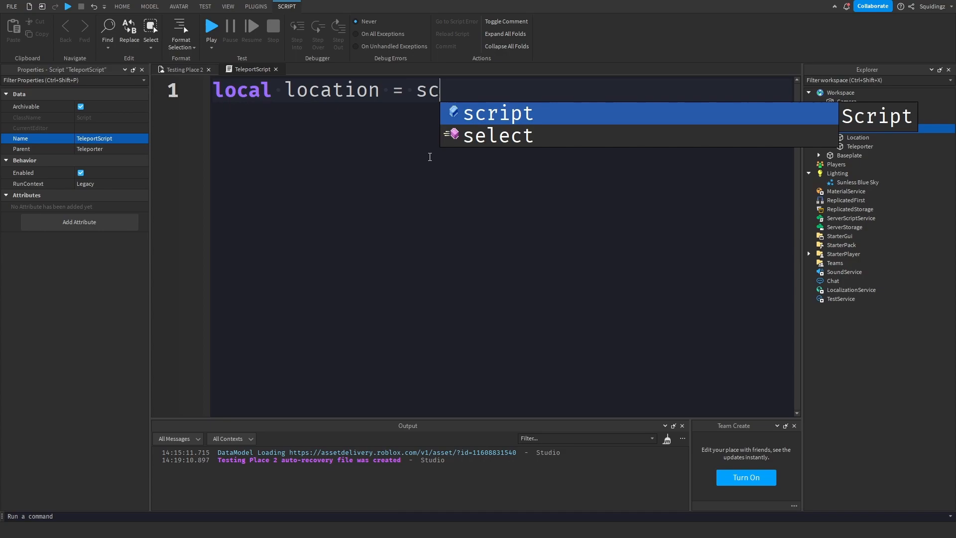
text(.Parent.Location)
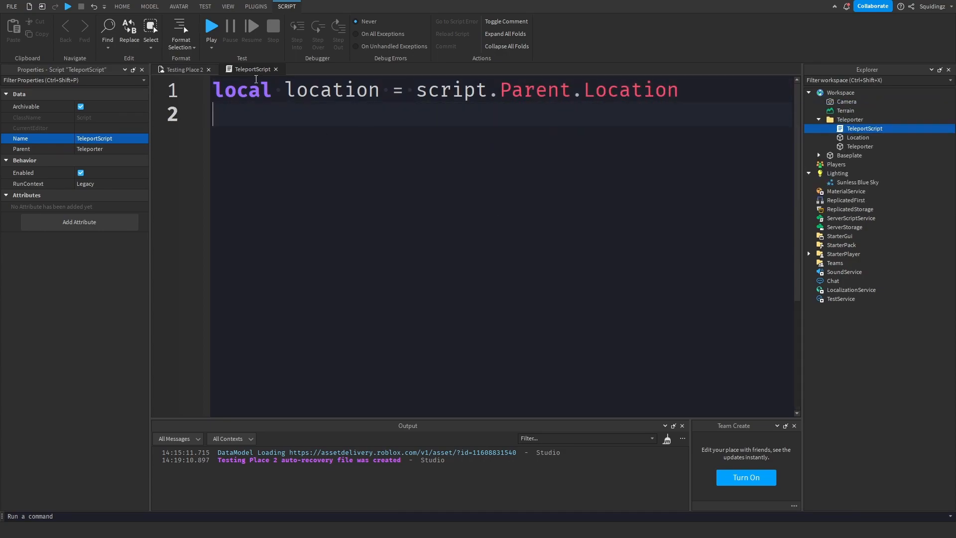
text(local)
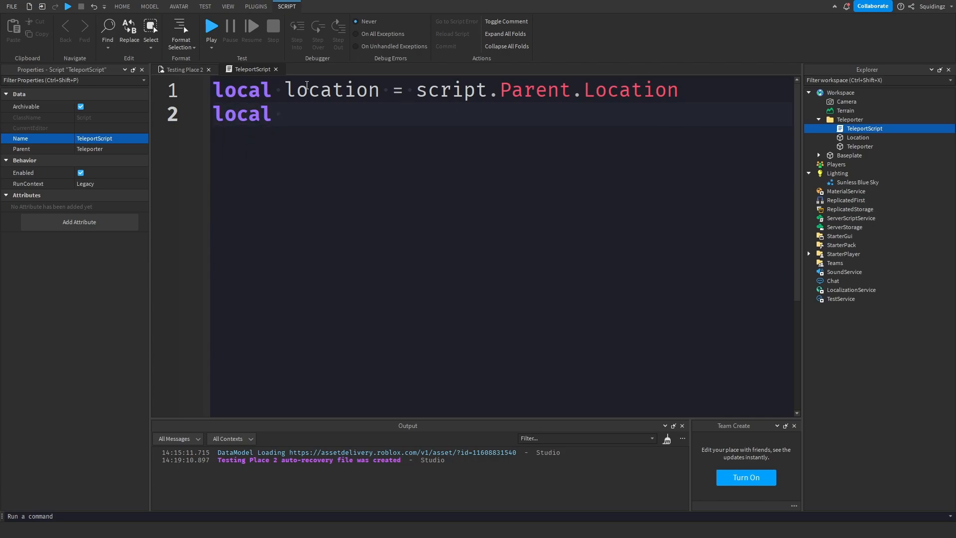
text(teleporter = s)
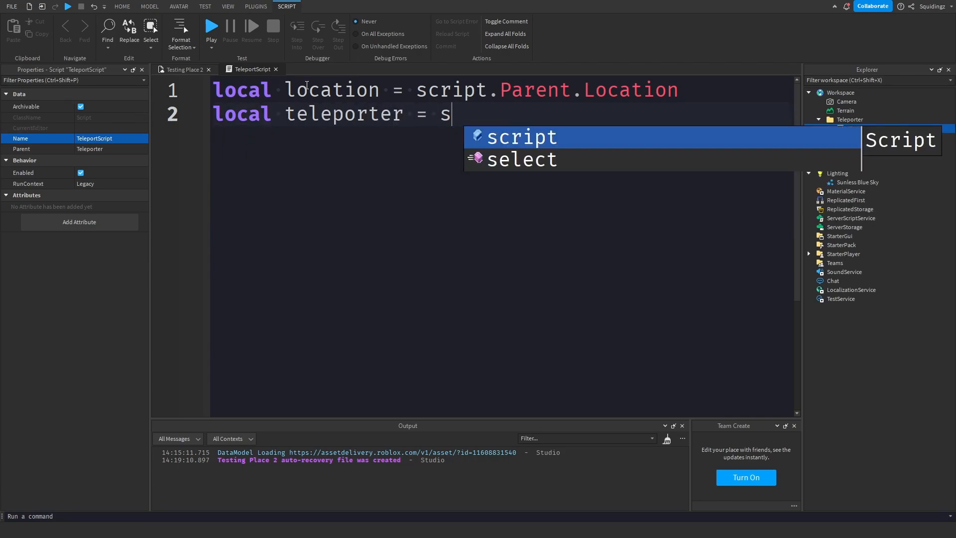
text(cript.Parent.Teleporter)
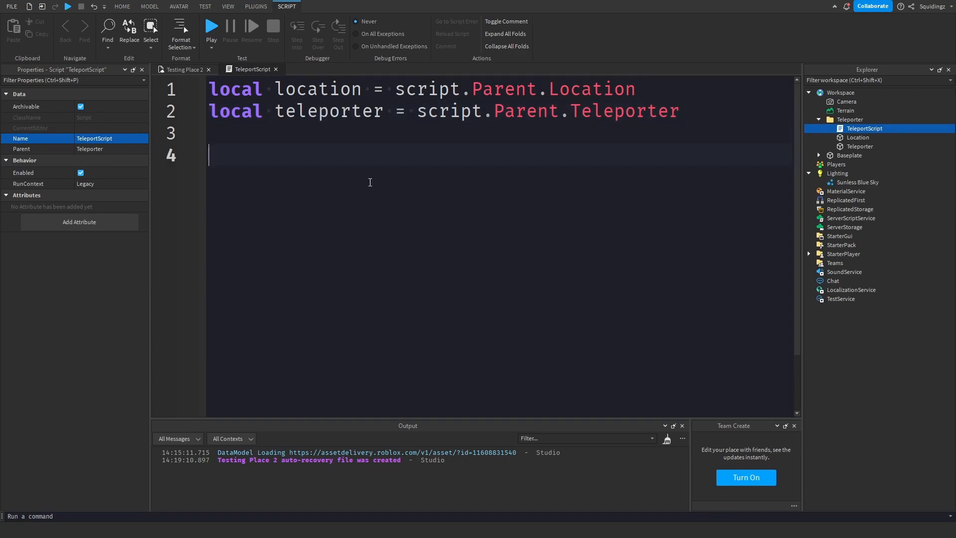
Step: Connect a function(hit) handler to teleporter.Touched
text(teleporter.Touched:Connect))
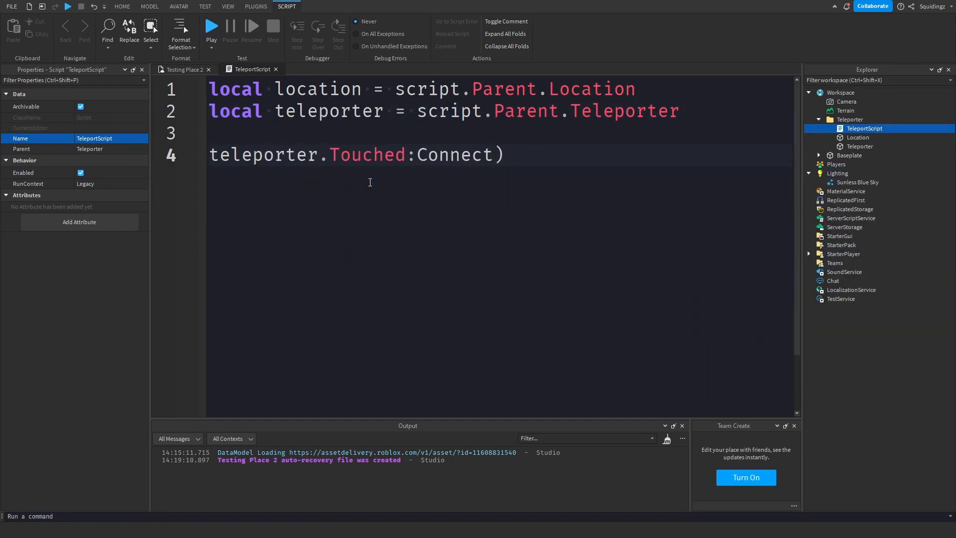
text((function)
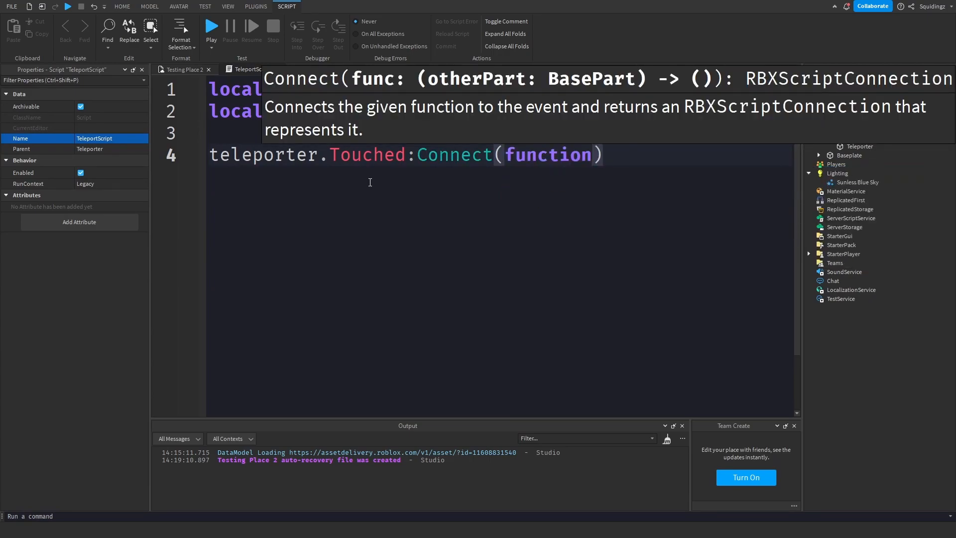
text(())
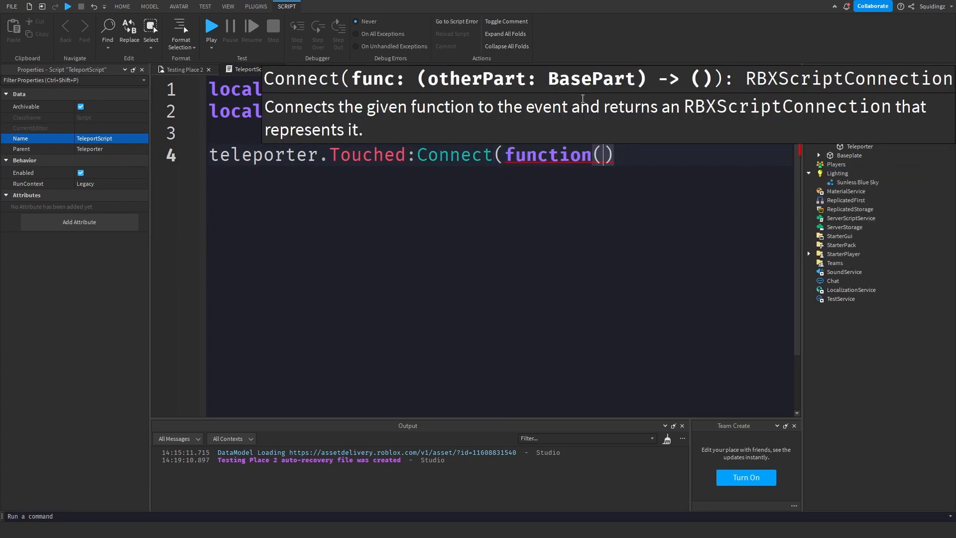
text(hit)
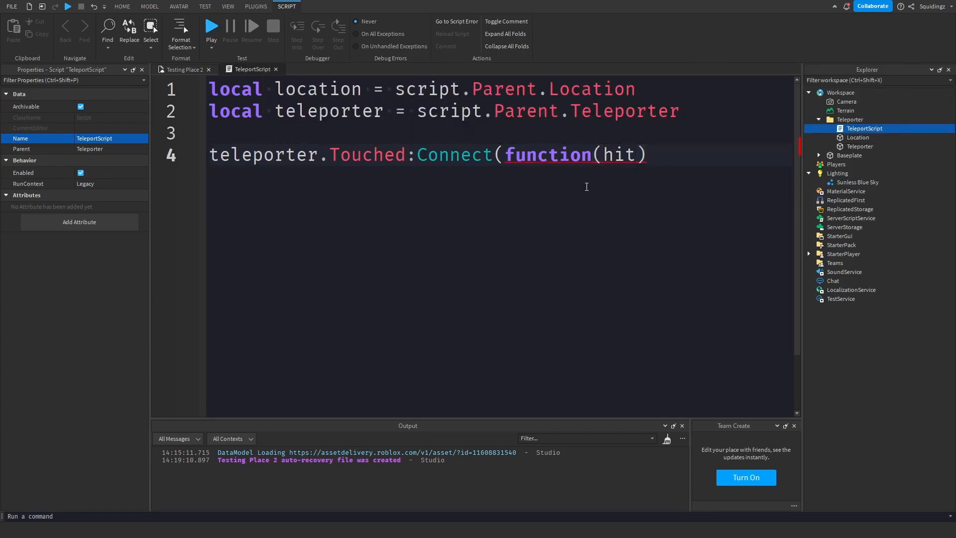
key(enter)
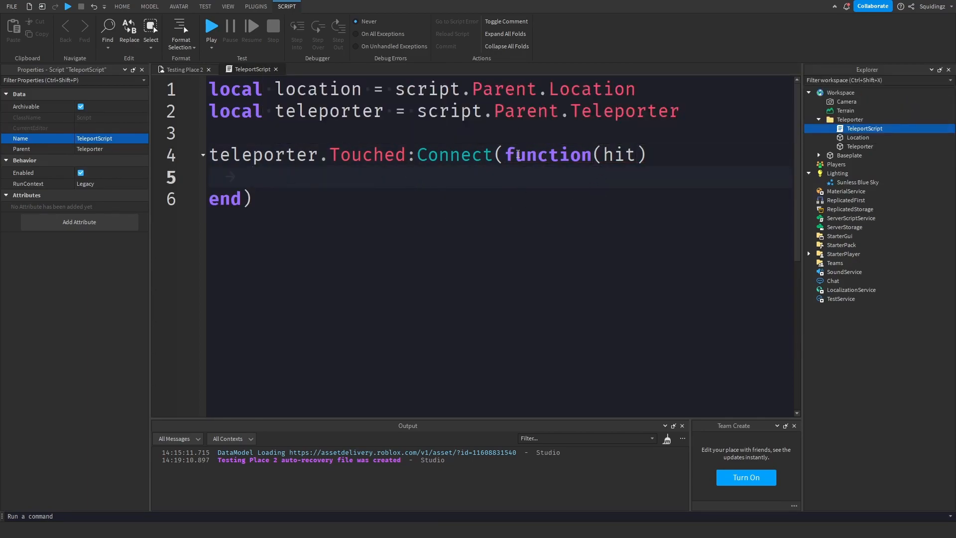
Step: Add an if check for hit.Parent:FindFirstChild("HumanoidRootPart")
text(if hit.Parent:FindFirstChild(@)
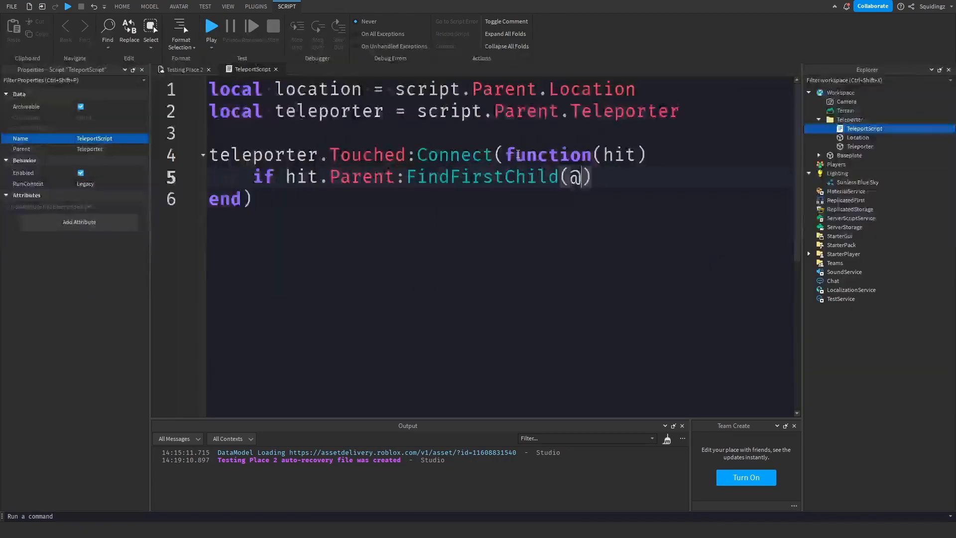
text("Hum)
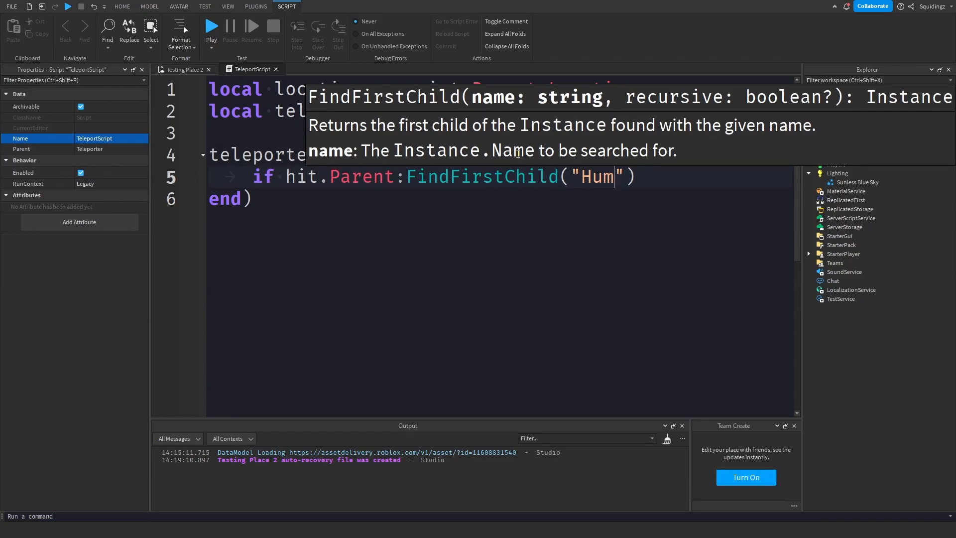
text(anoidRootPart)
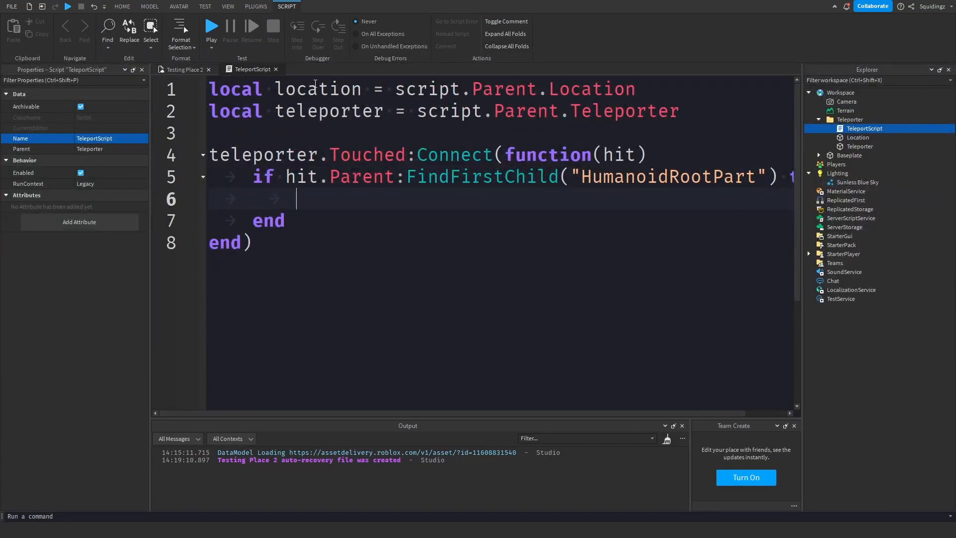
Step: Set hit.Parent.HumanoidRootPart.CFrame to location.CFrame + Vector3.new(0,3,0), correcting the y offset to 3
text(hit.Parent:)
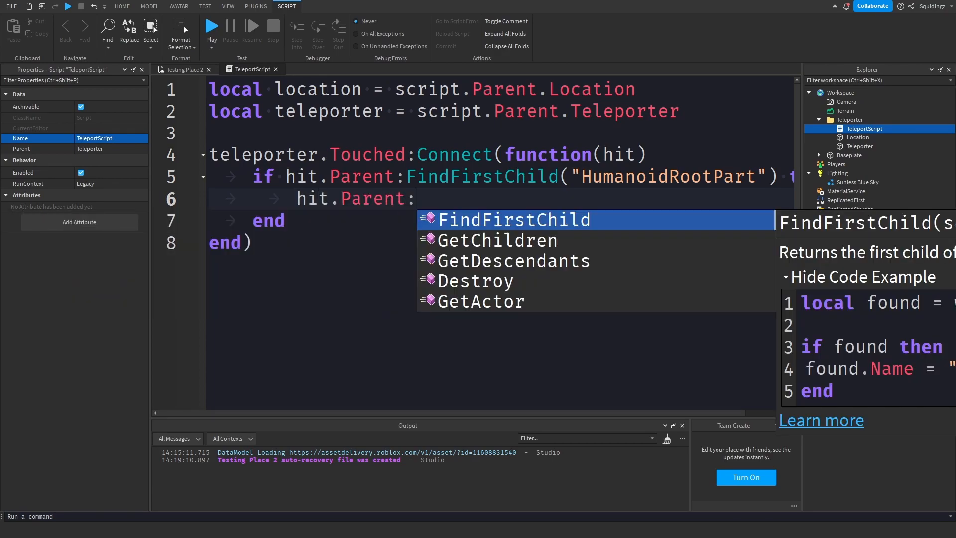
text(HumanoidRo)
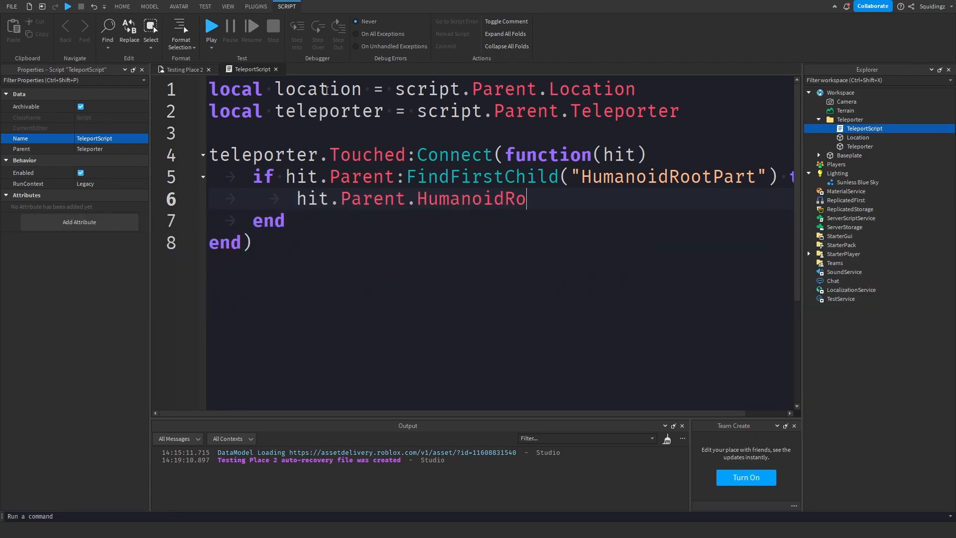
text(otPart.CFR)
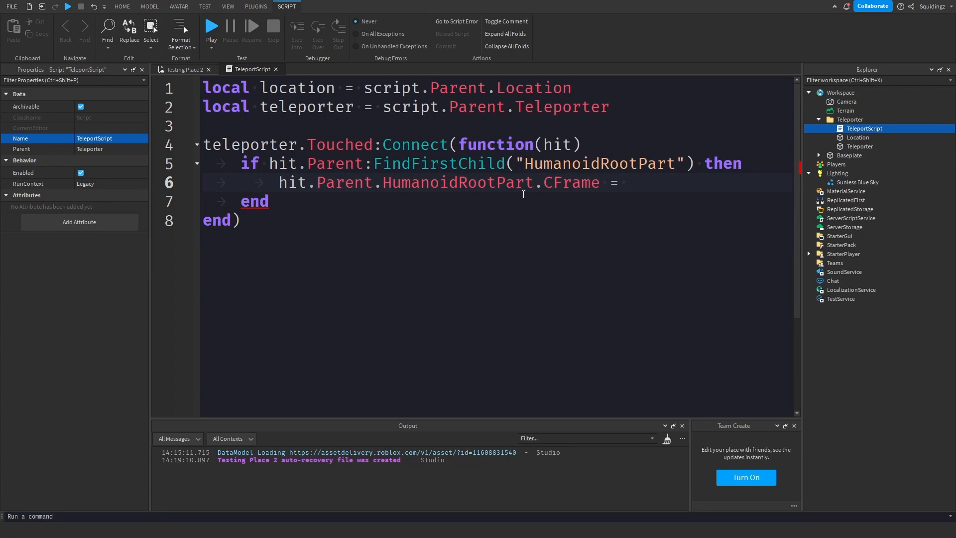
text(location.CFrame + Vector3.new(0,)
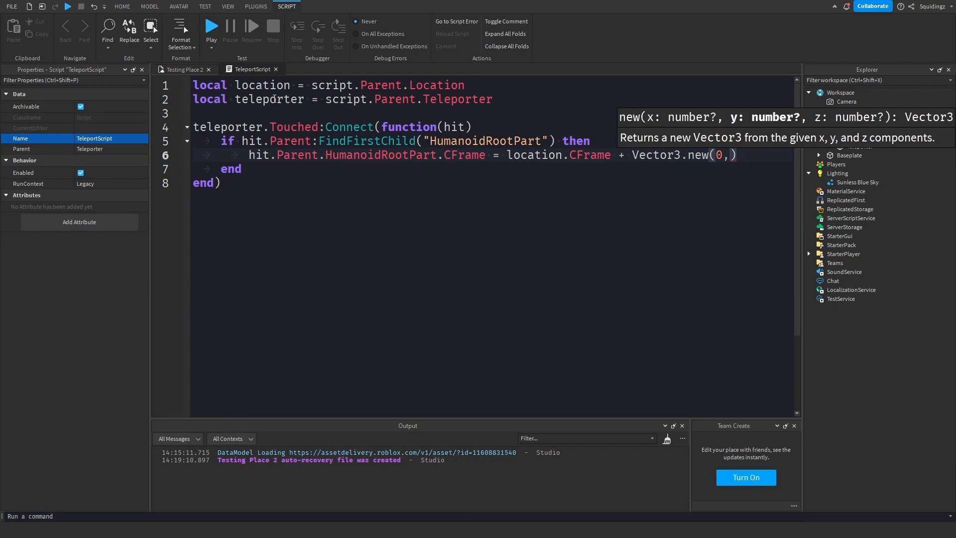
text(3,)
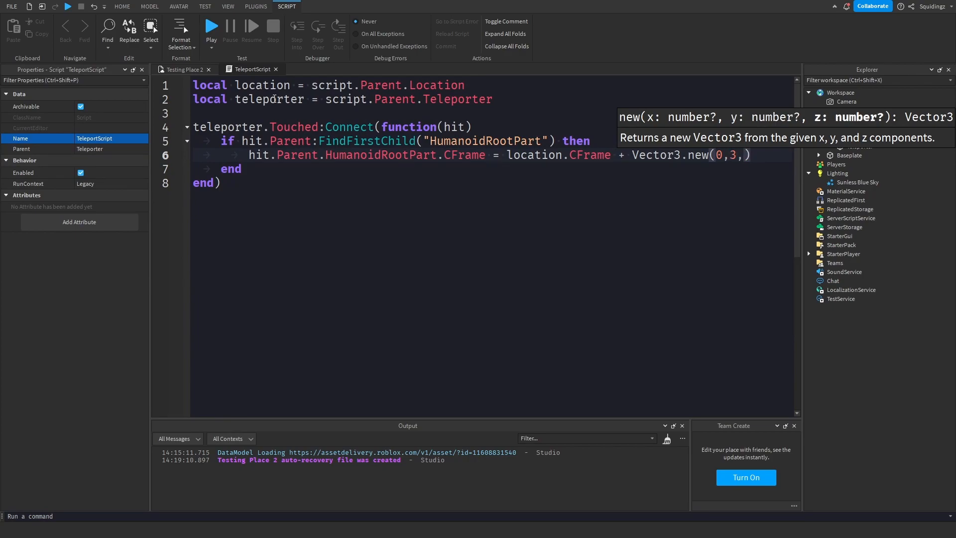
text(0)
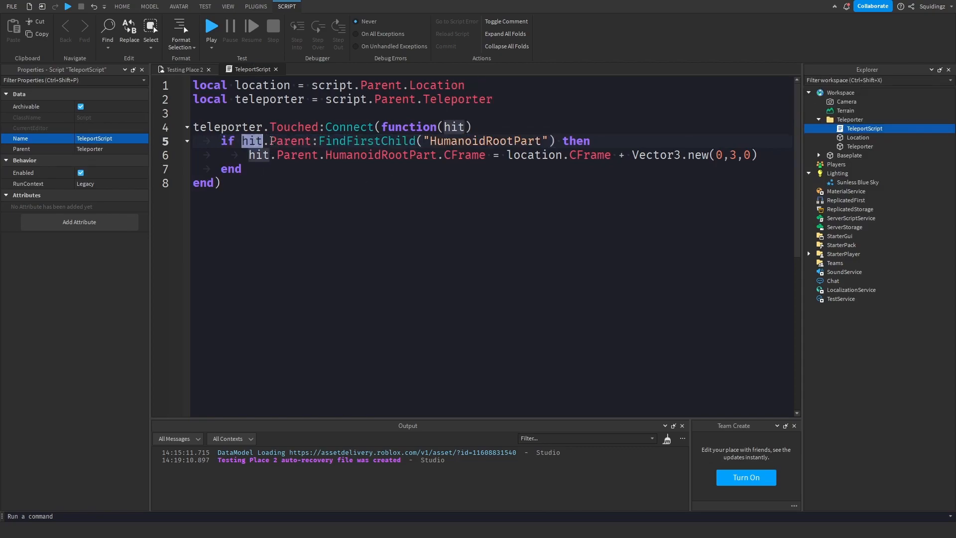
double_click(379, 155)
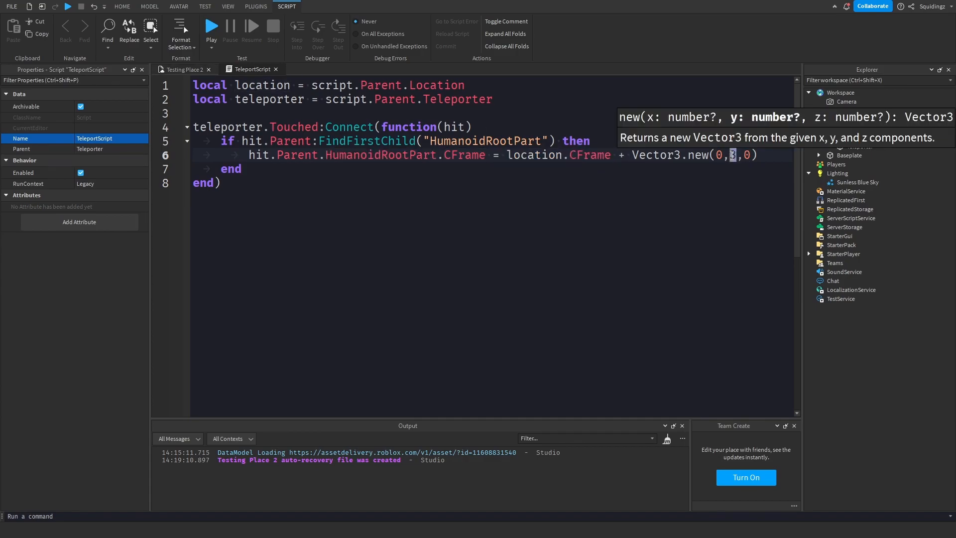
text(3)
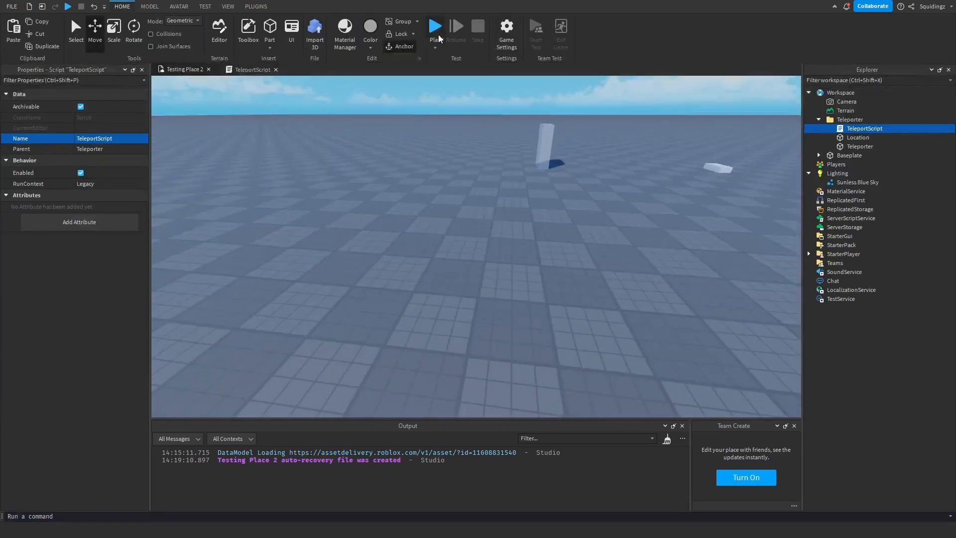
Step: Run a quick playtest of the place from the Home ribbon
click(435, 29)
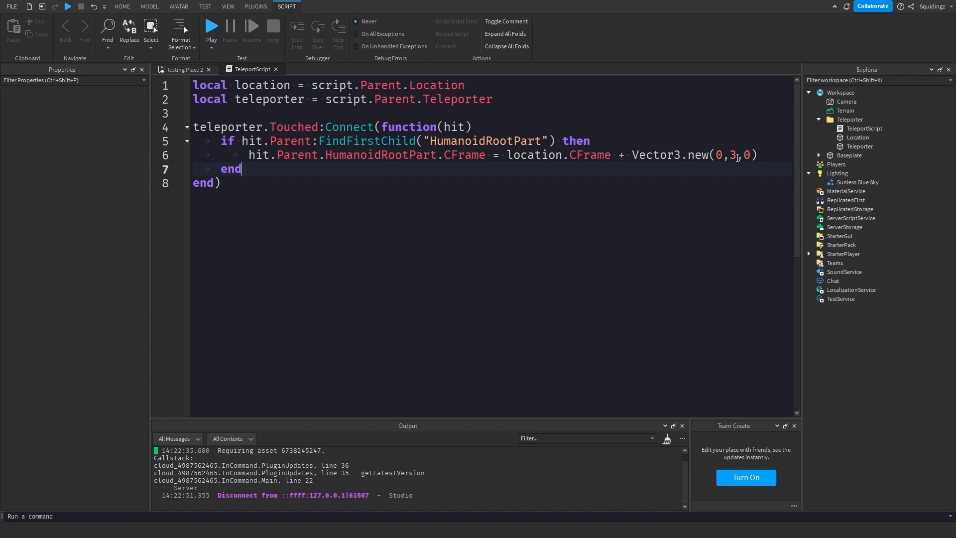
Step: Return to the Testing Place 2 view and start a playtest beside the teleporter wall
click(860, 146)
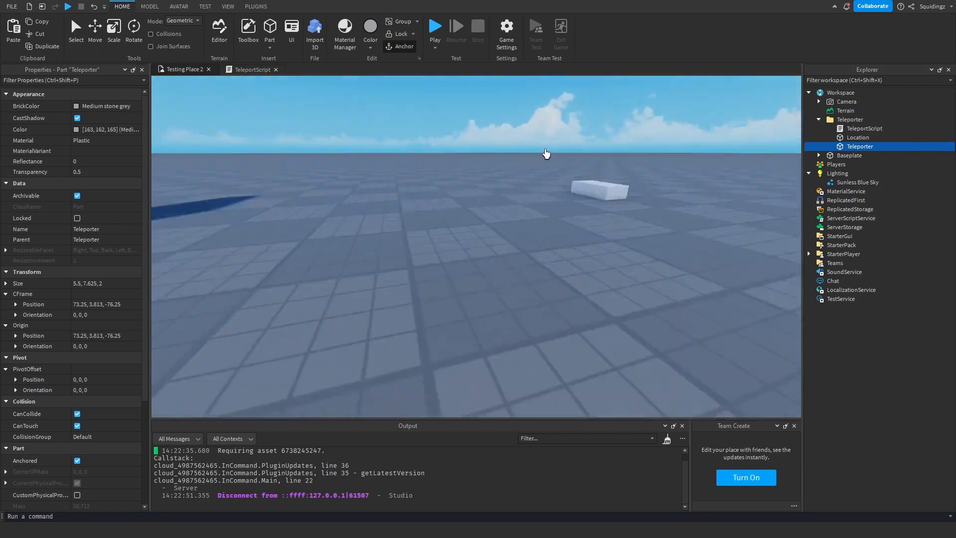
click(251, 68)
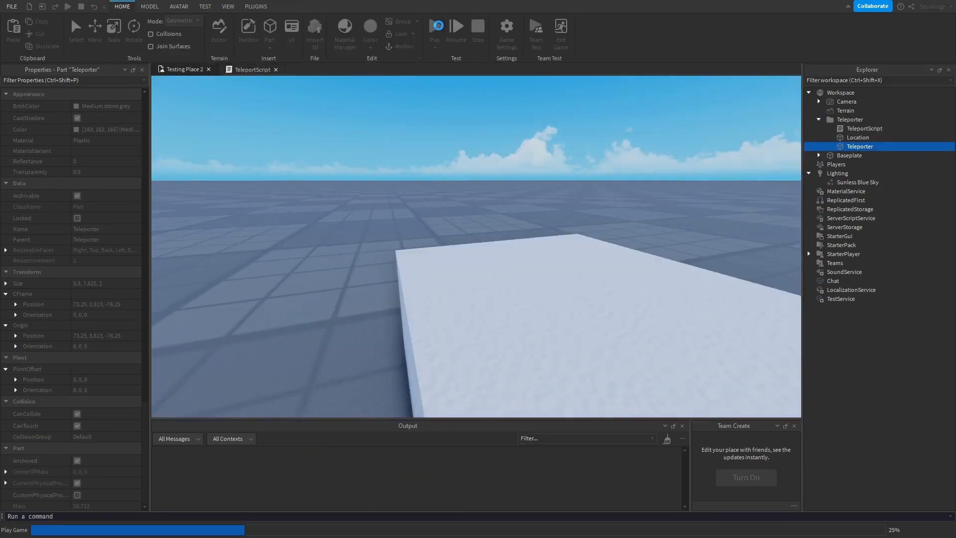
click(434, 27)
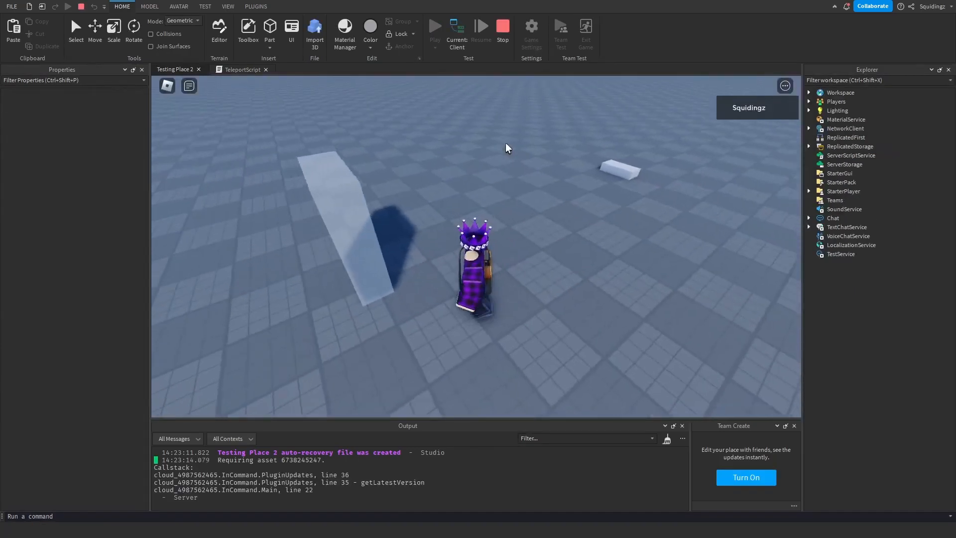